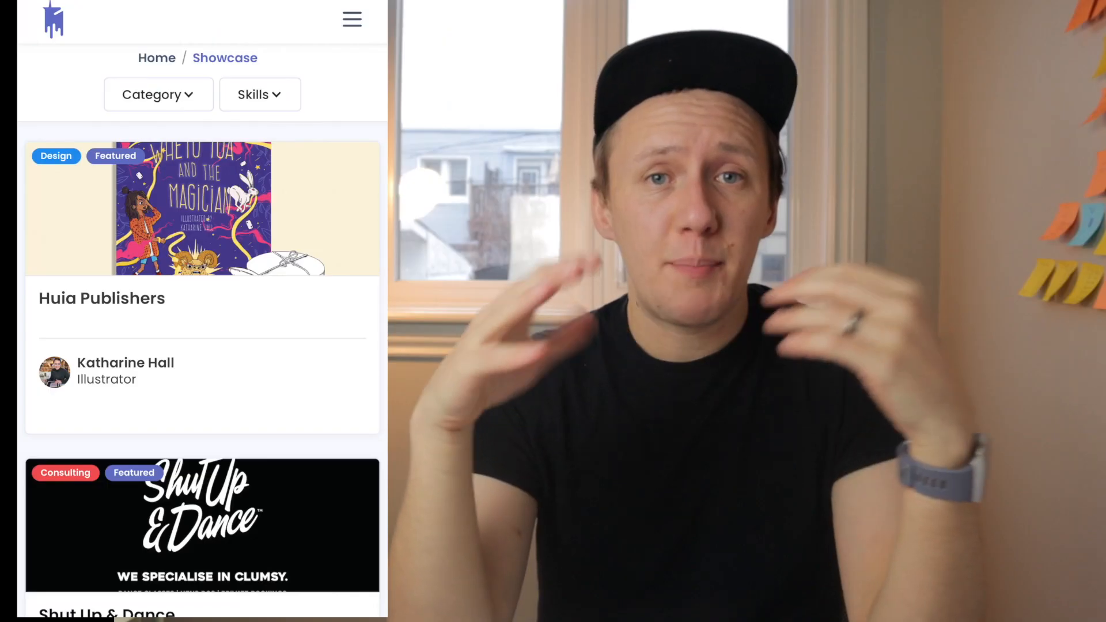
scroll(down, 3)
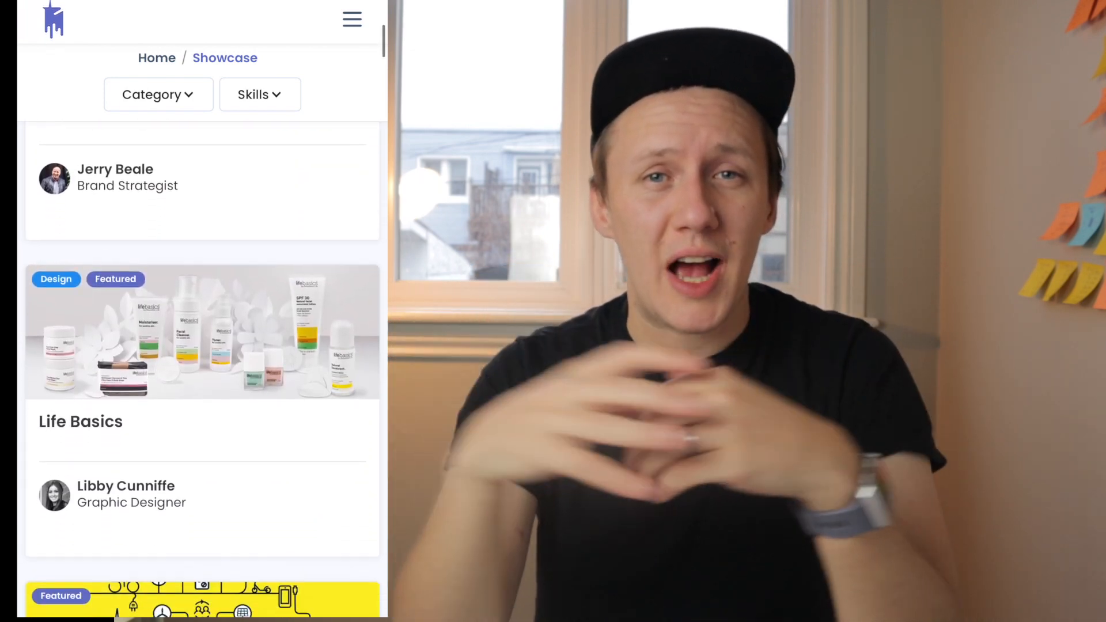
scroll(down, 3)
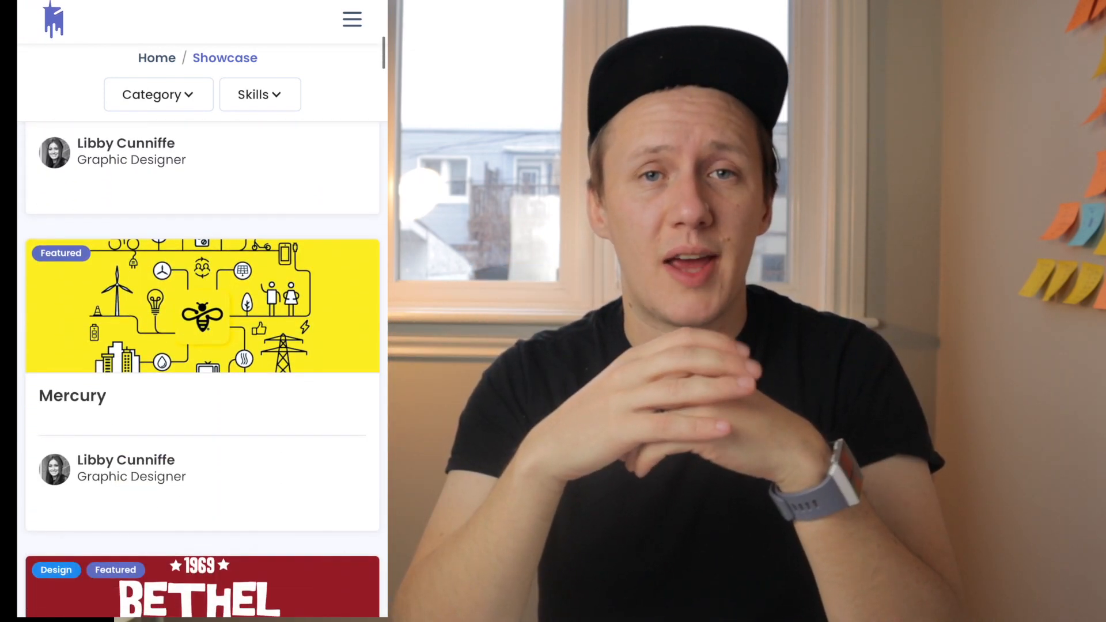
scroll(down, 3)
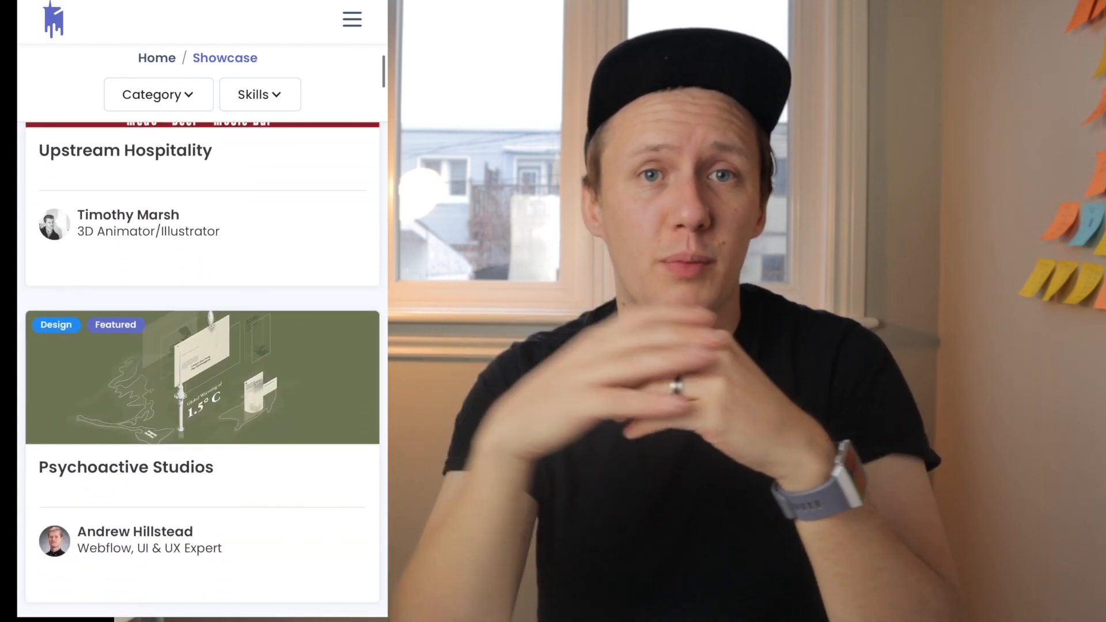
scroll(down, 3)
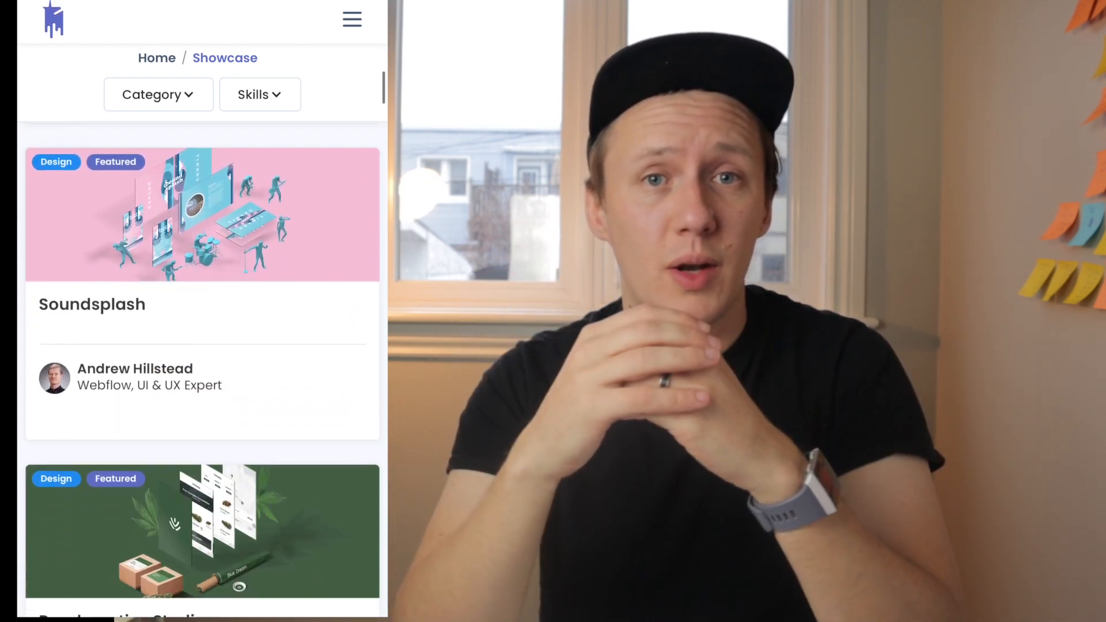
scroll(down, 3)
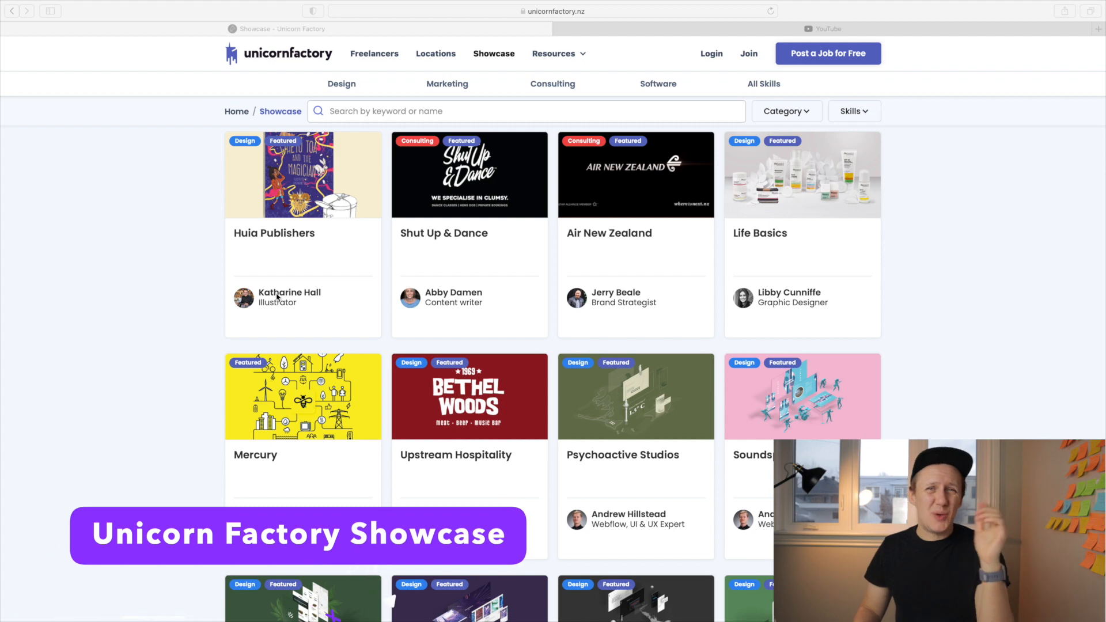
scroll(down, 3)
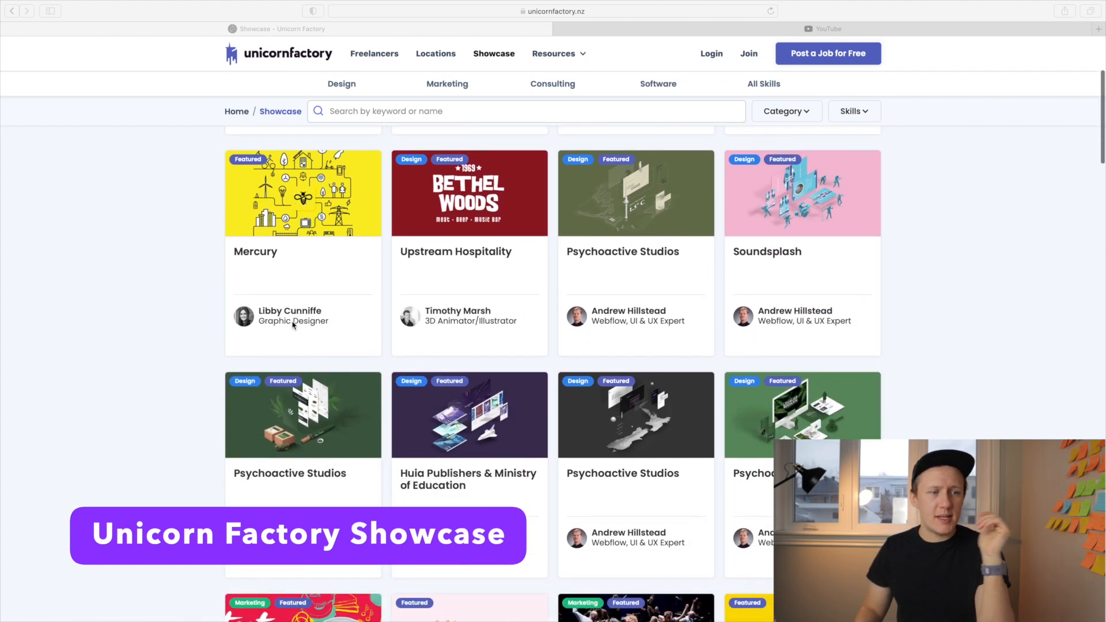
scroll(down, 3)
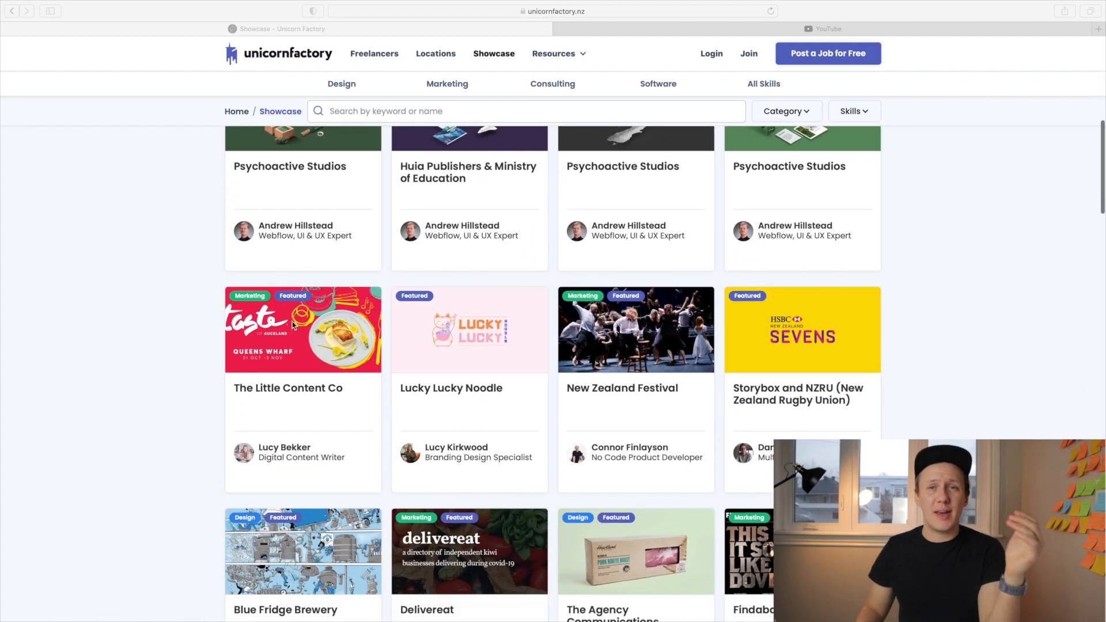
scroll(down, 3)
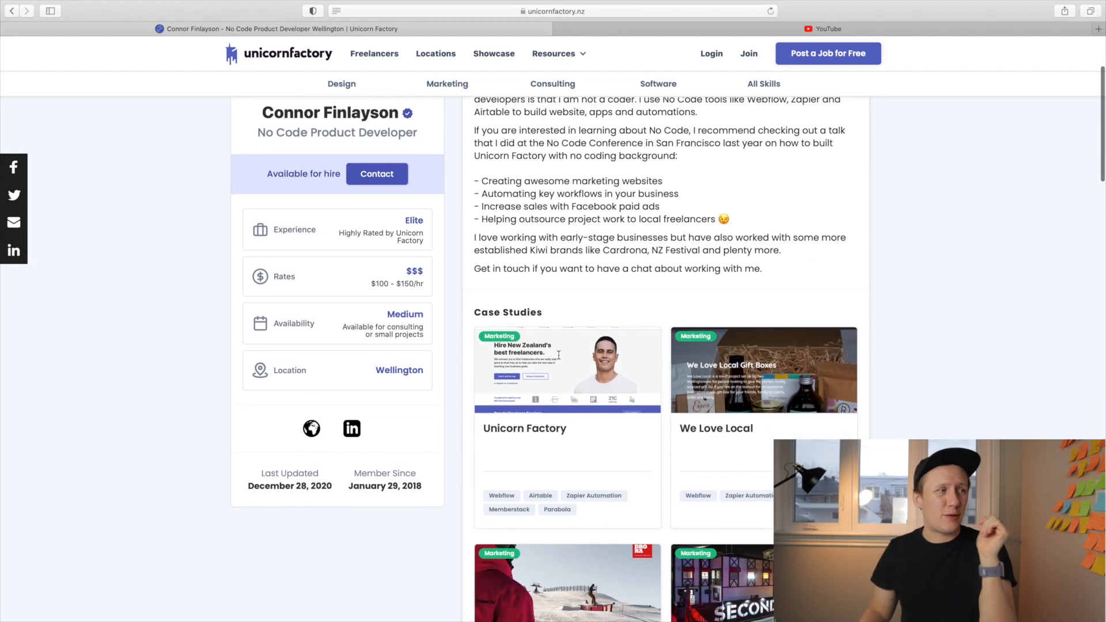
scroll(down, 3)
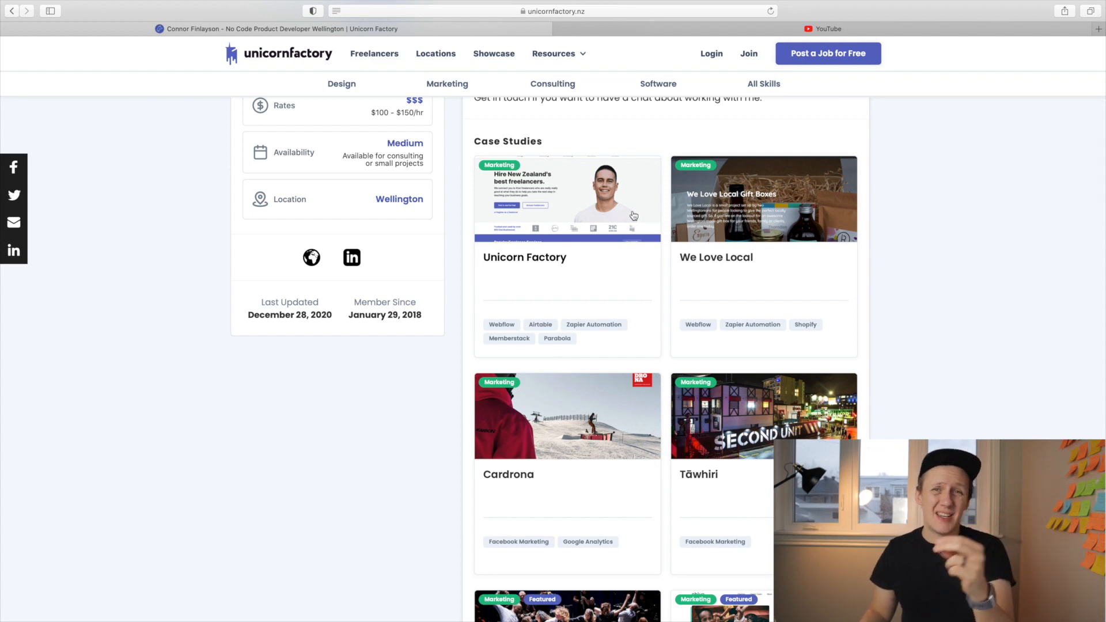
Step: Open the Unicorn Factory case study card and scroll down to its skill tags
click(567, 197)
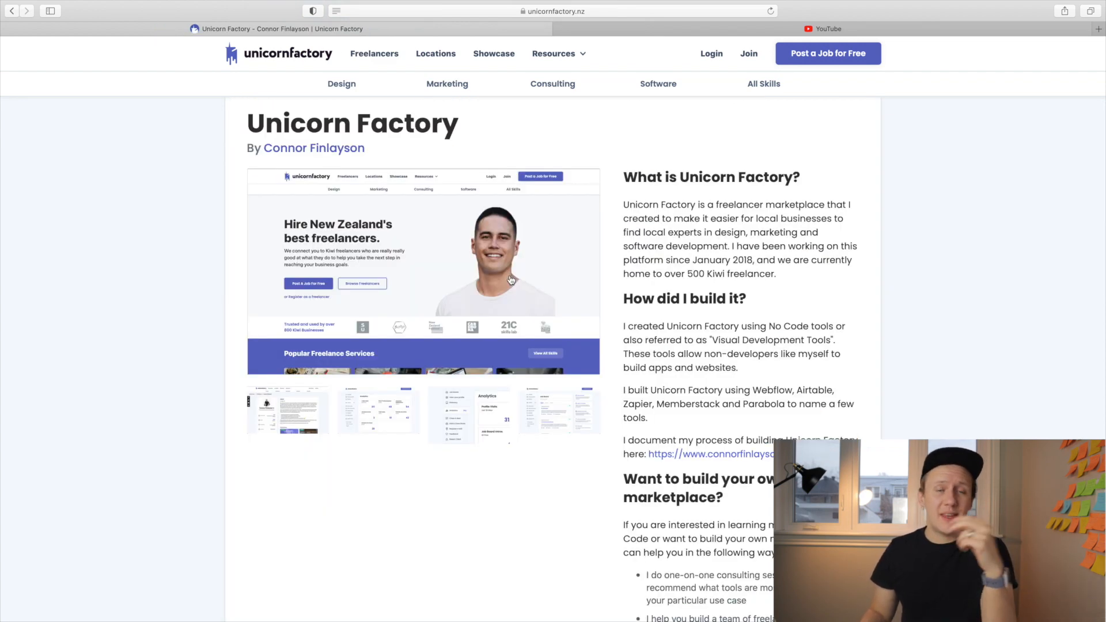
scroll(down, 3)
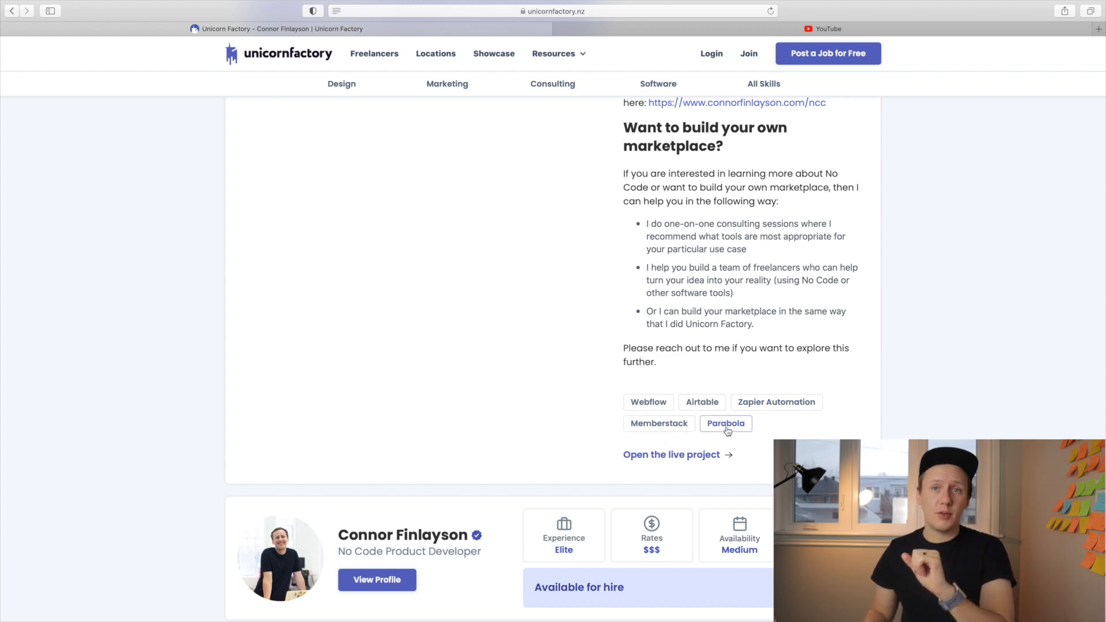
scroll(down, 3)
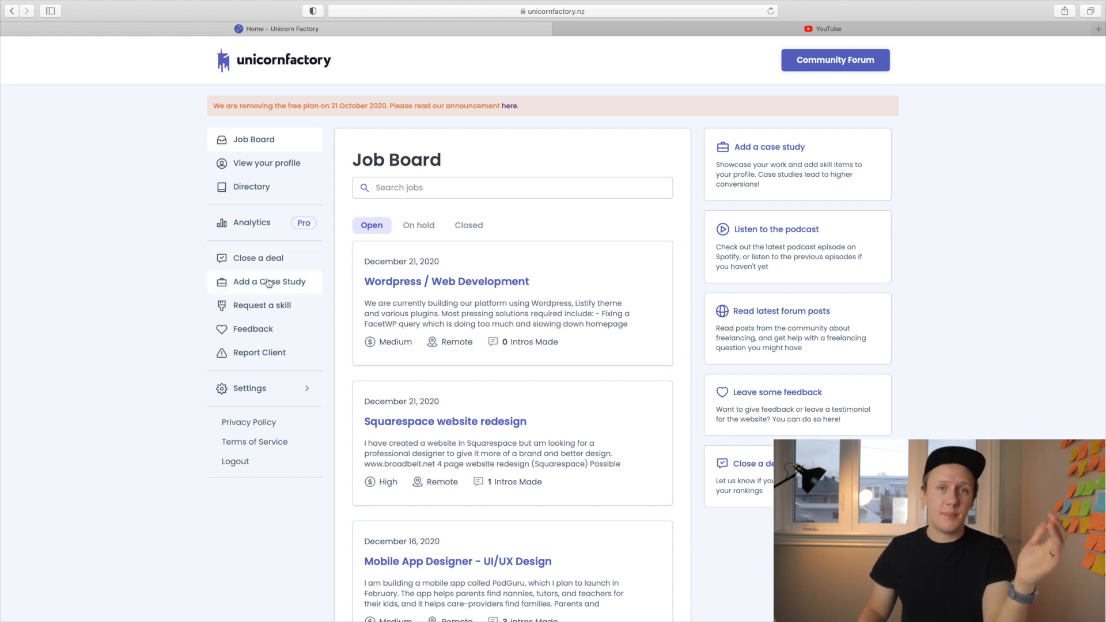
Step: Open the Airtable Portfolio Form via Add a Case Study and review its fields down to Project Description
click(268, 281)
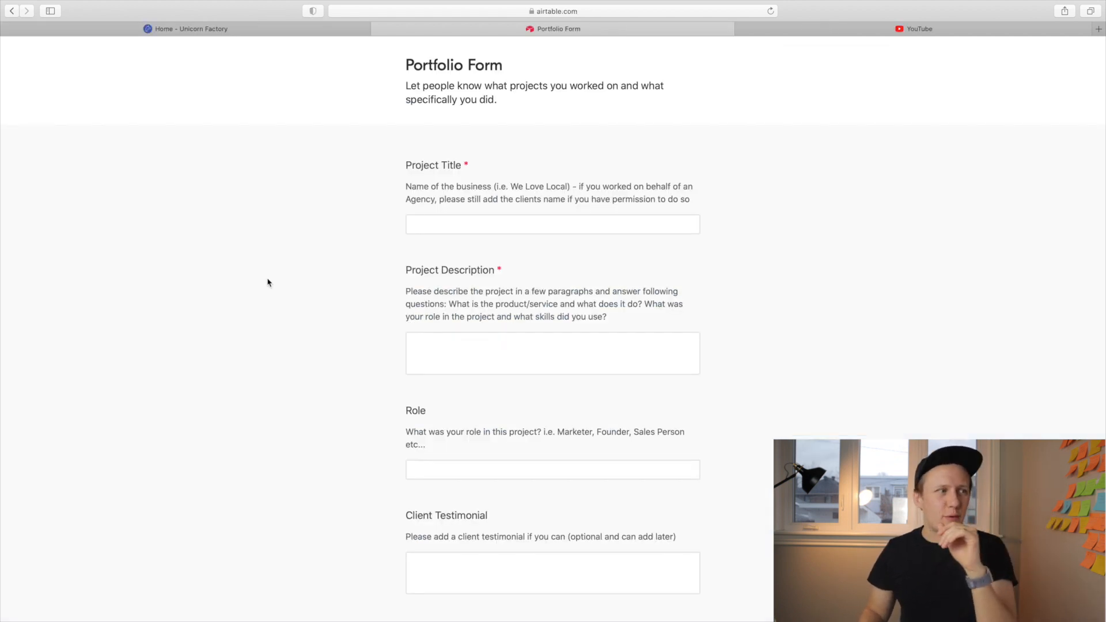
scroll(down, 3)
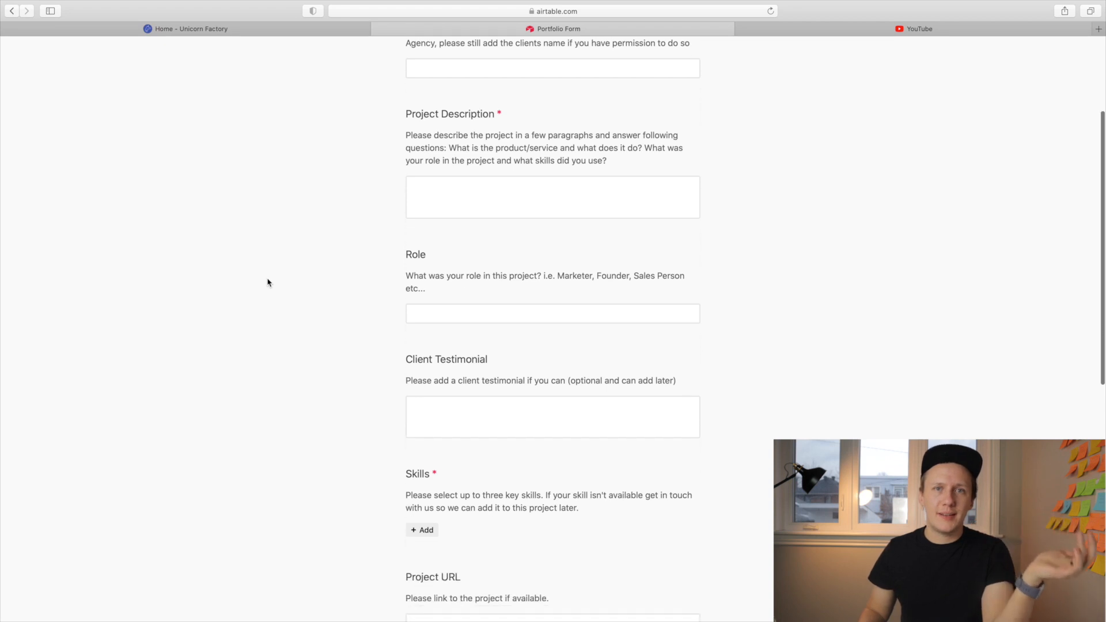
scroll(down, 3)
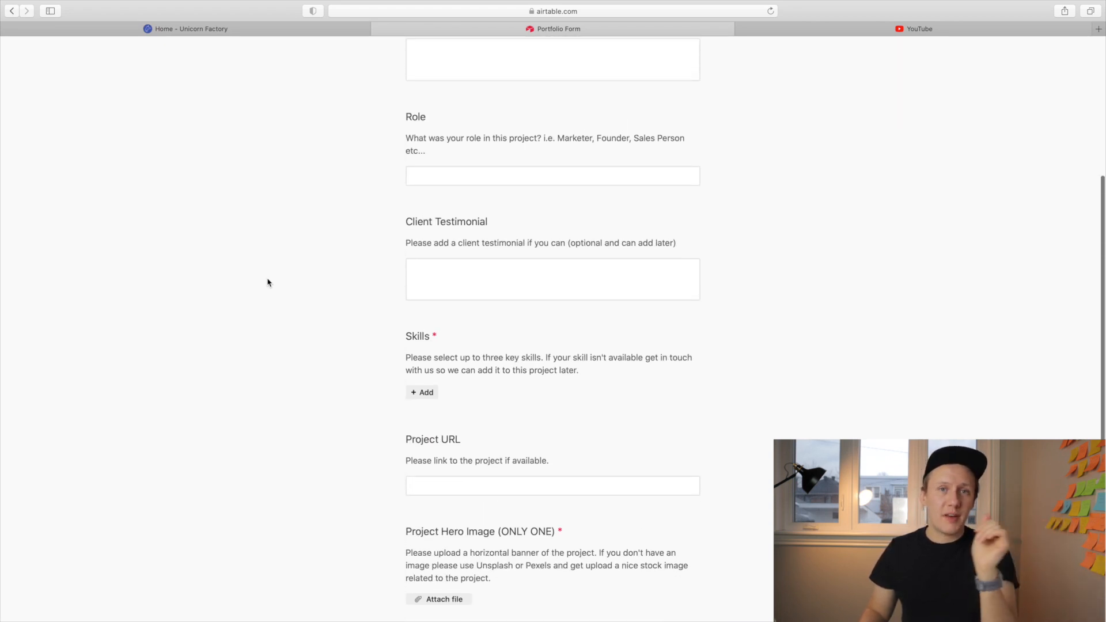
scroll(down, 3)
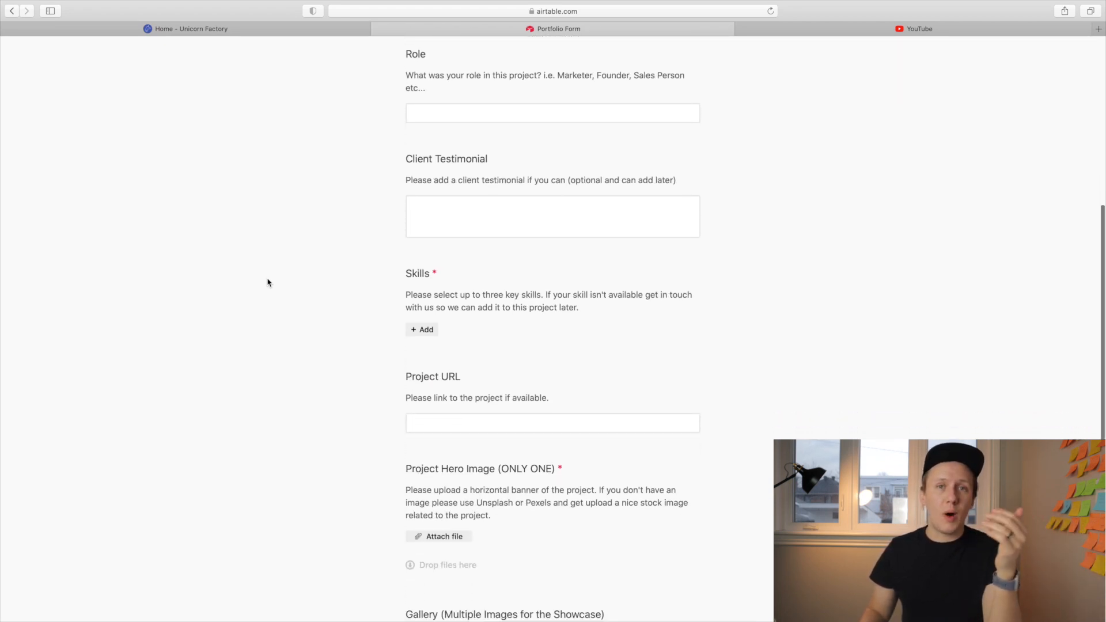
scroll(down, 3)
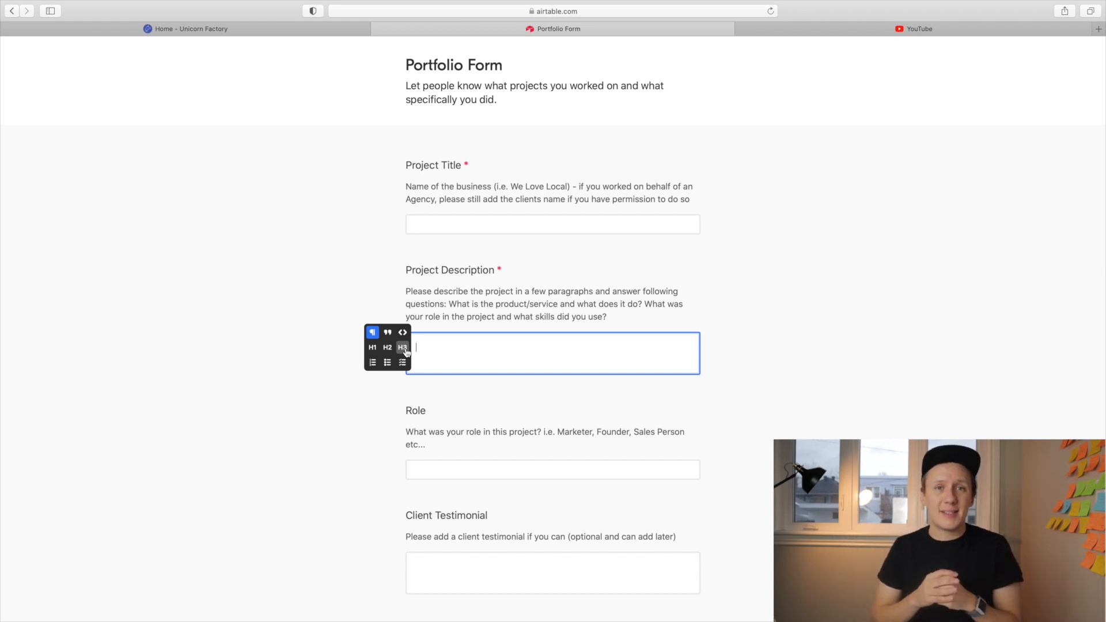
click(279, 28)
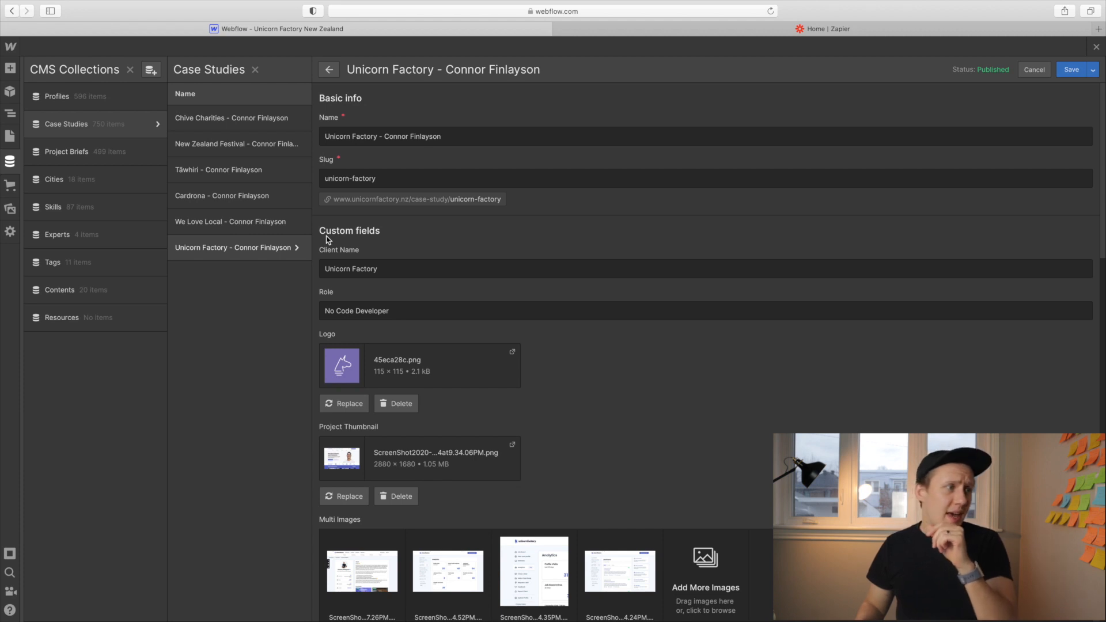
Step: Scroll through the Unicorn Factory item's fields: project link, services and linked freelancer Connor Finlayson
scroll(down, 3)
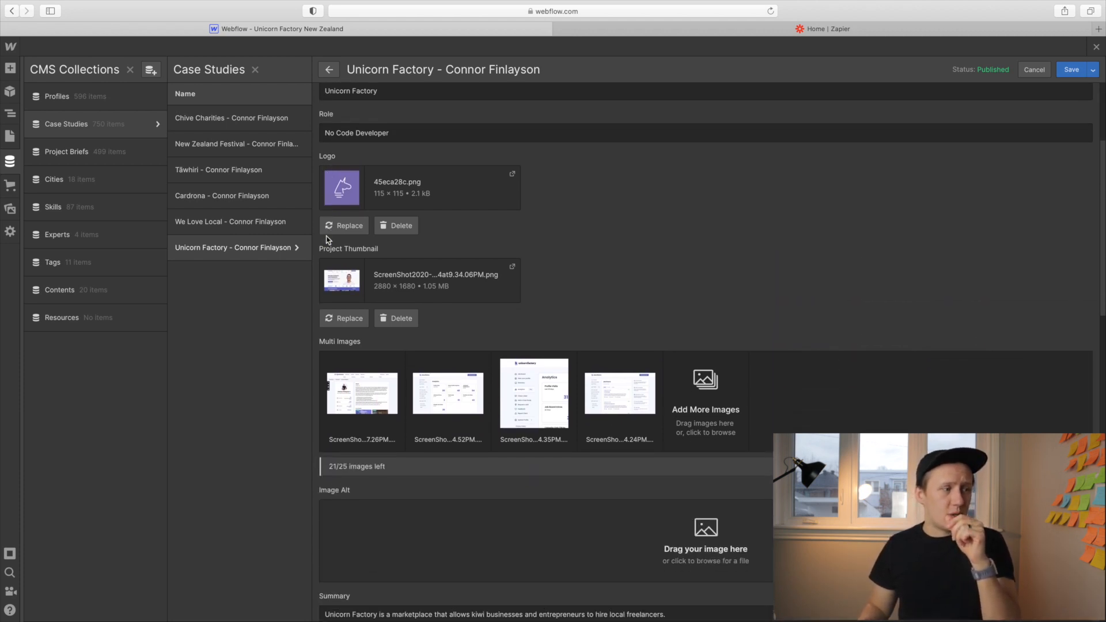
scroll(down, 3)
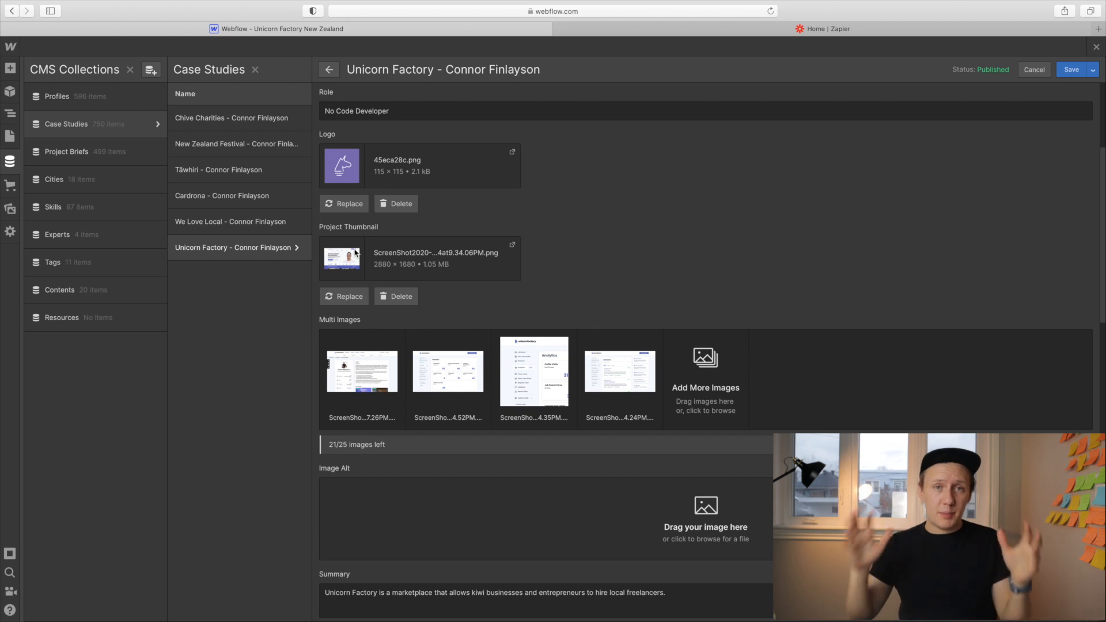
scroll(down, 3)
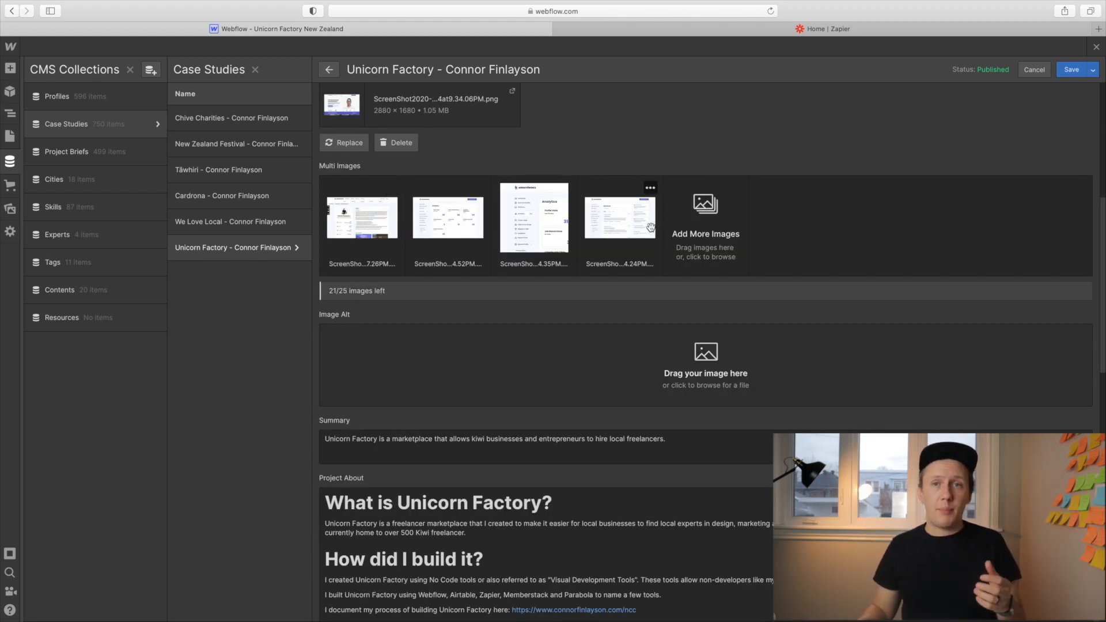
scroll(down, 3)
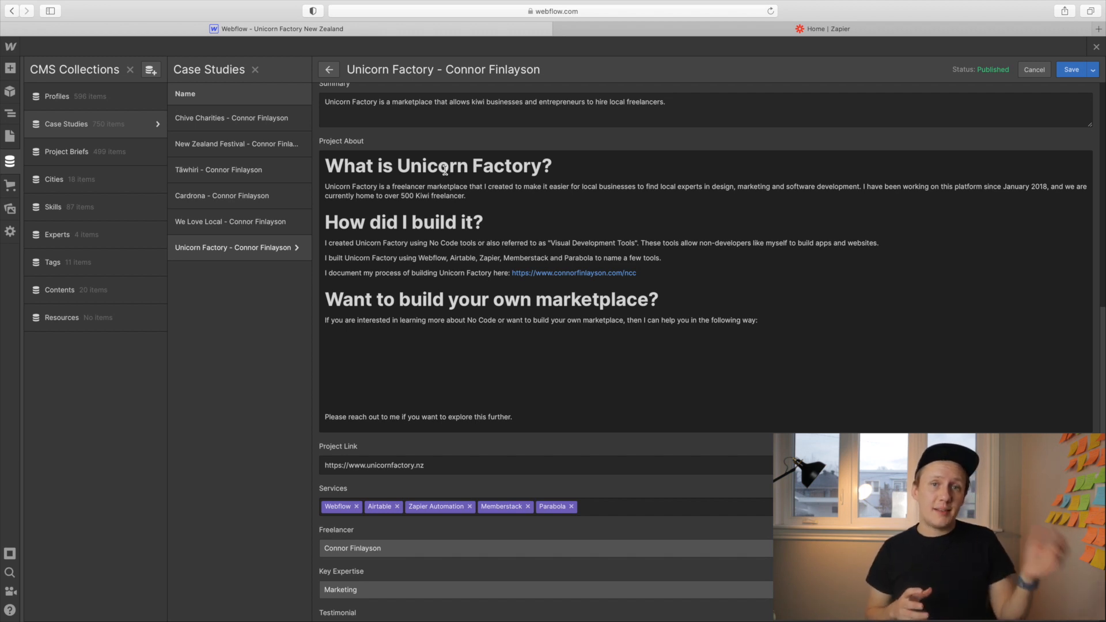
scroll(down, 3)
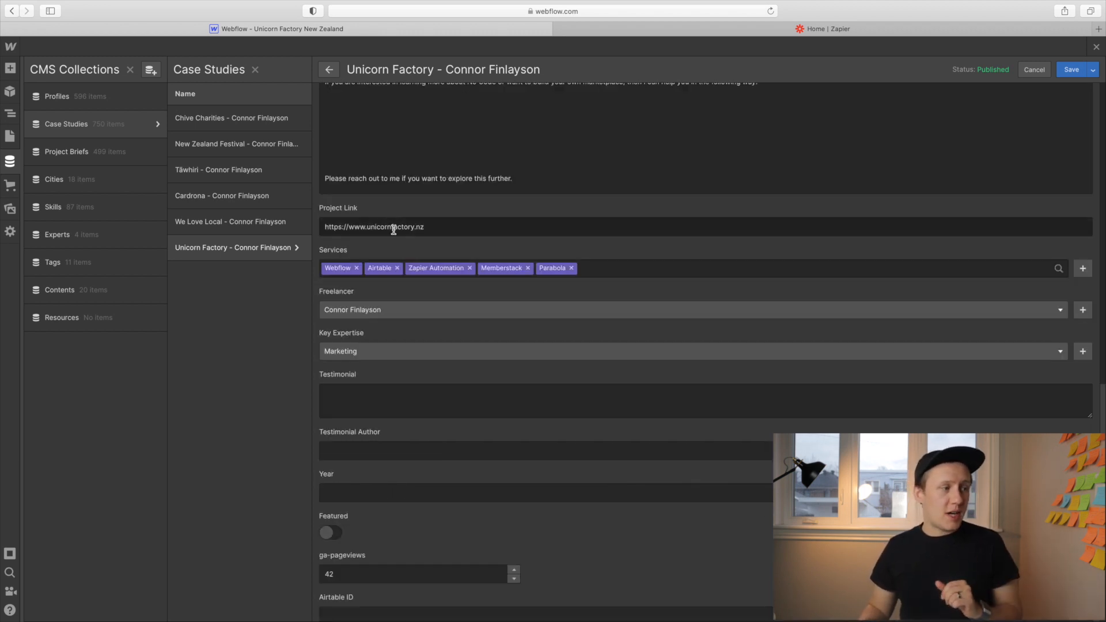
mouse_move(424, 272)
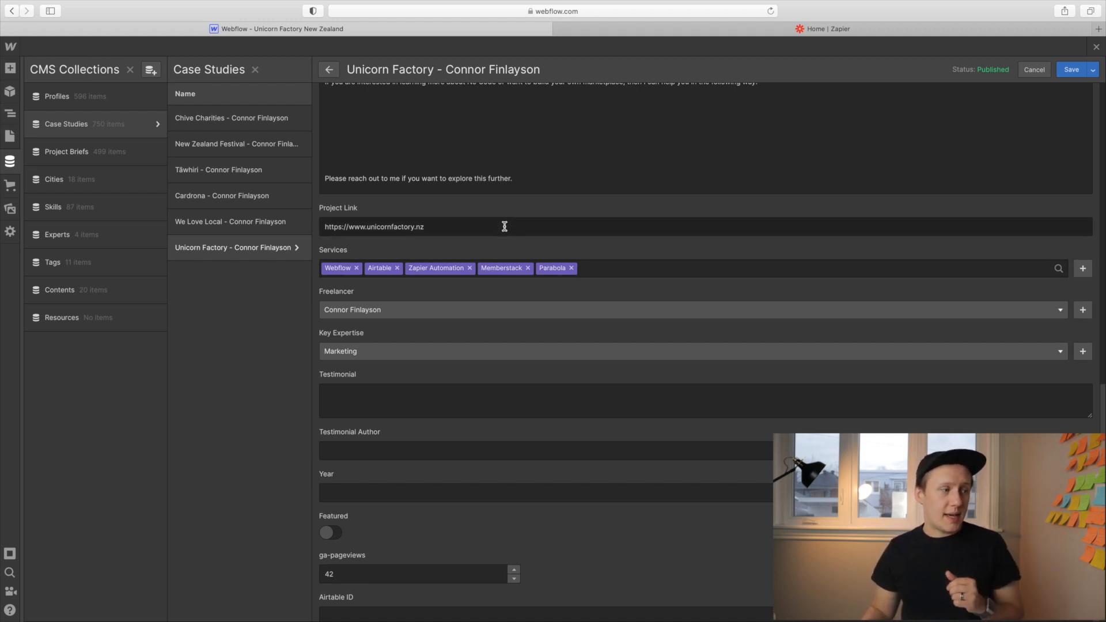
scroll(down, 3)
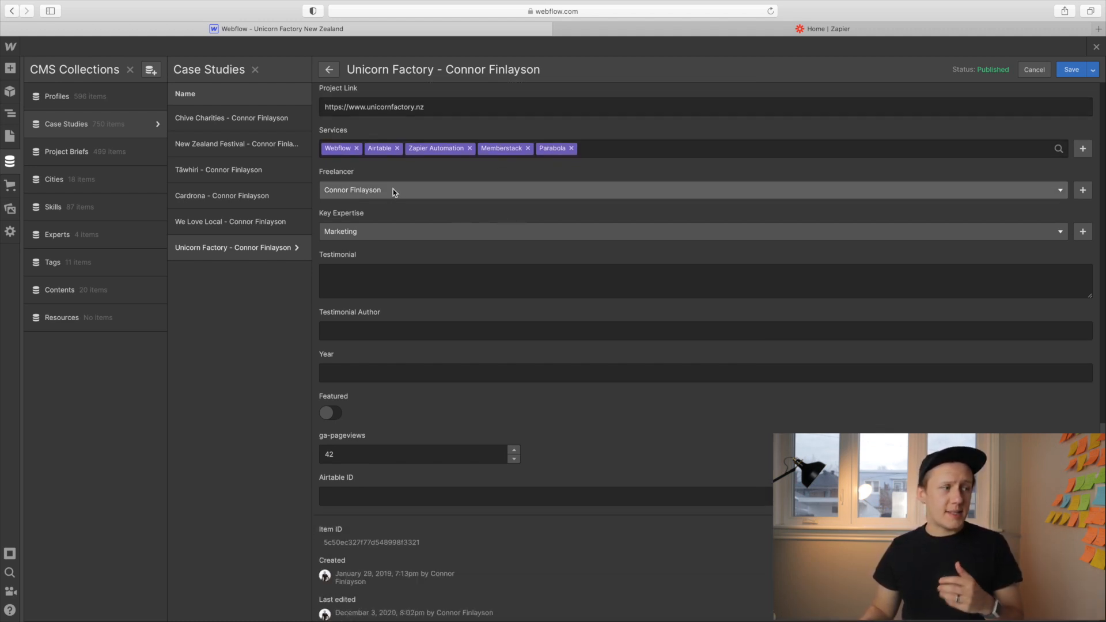
scroll(down, 3)
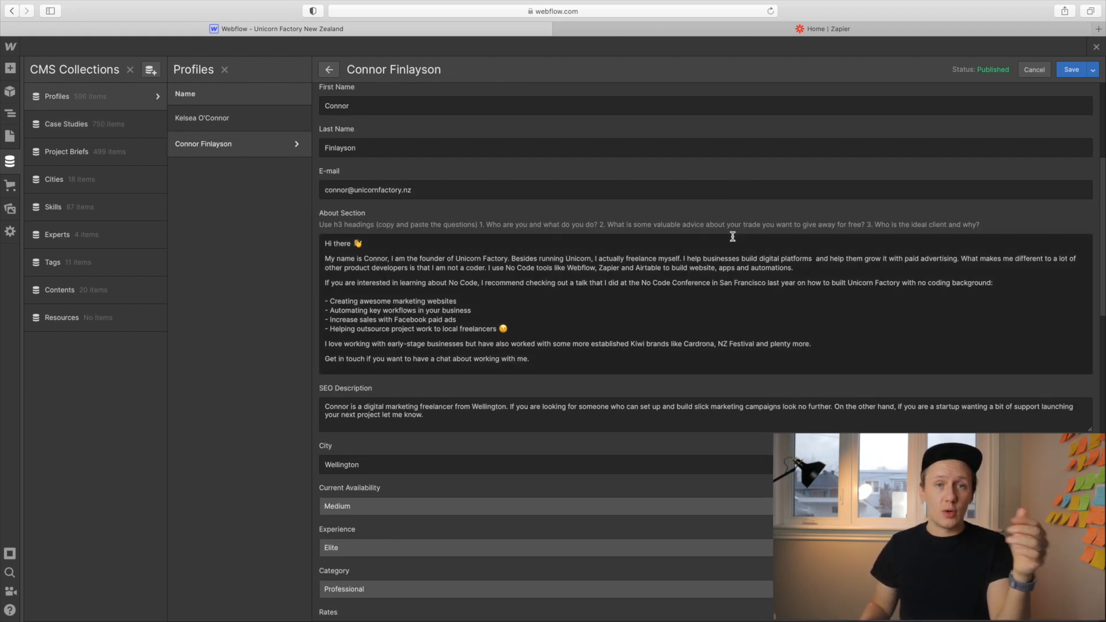
scroll(down, 3)
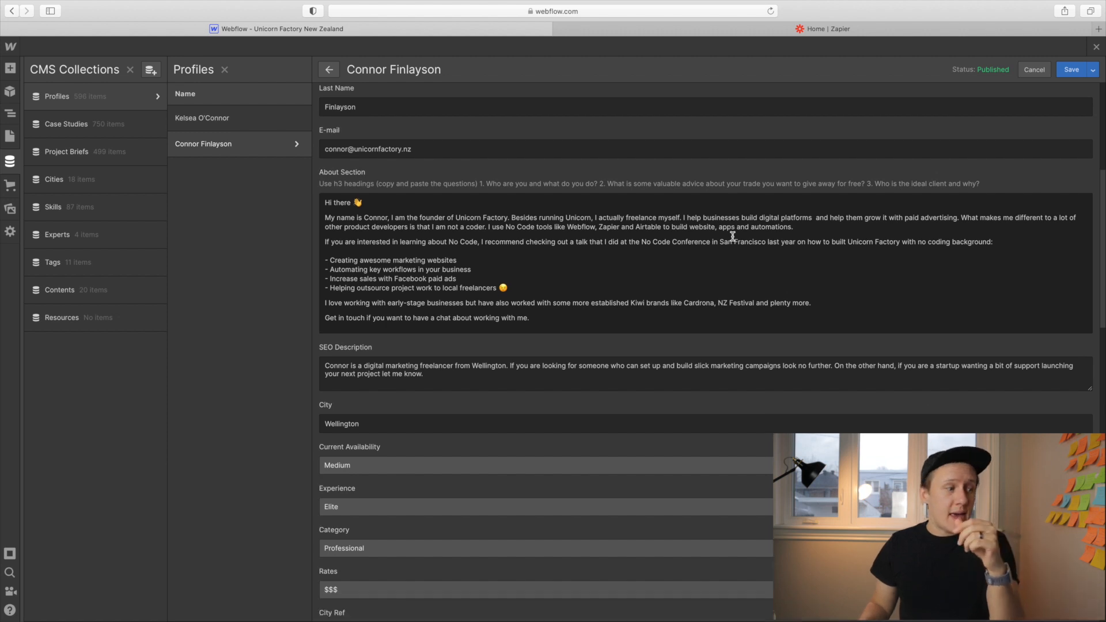
scroll(down, 3)
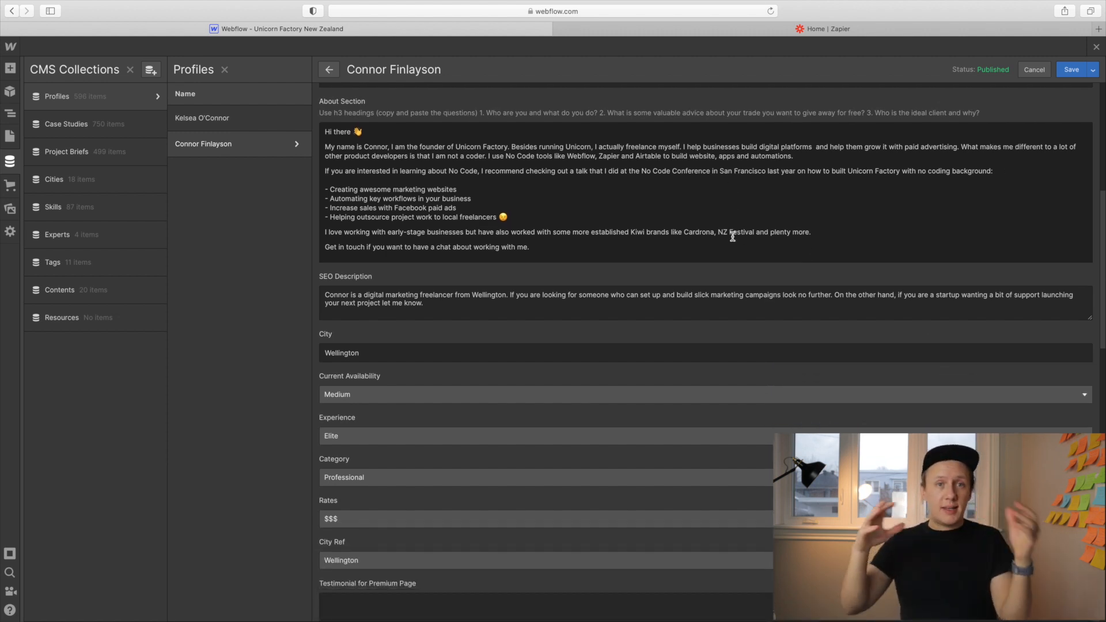
scroll(down, 3)
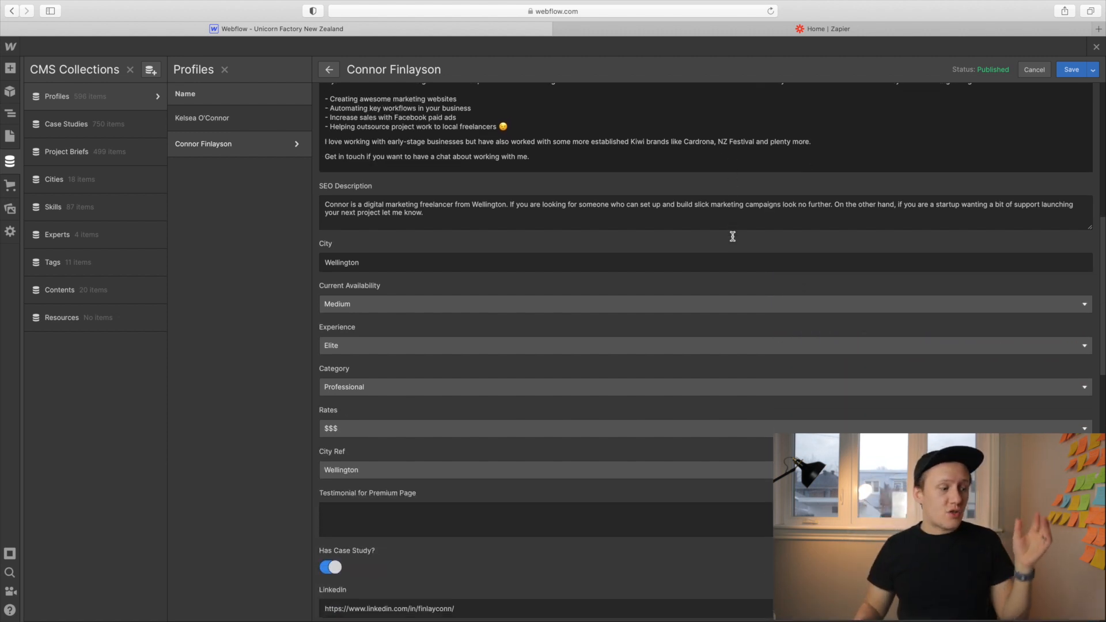
scroll(down, 3)
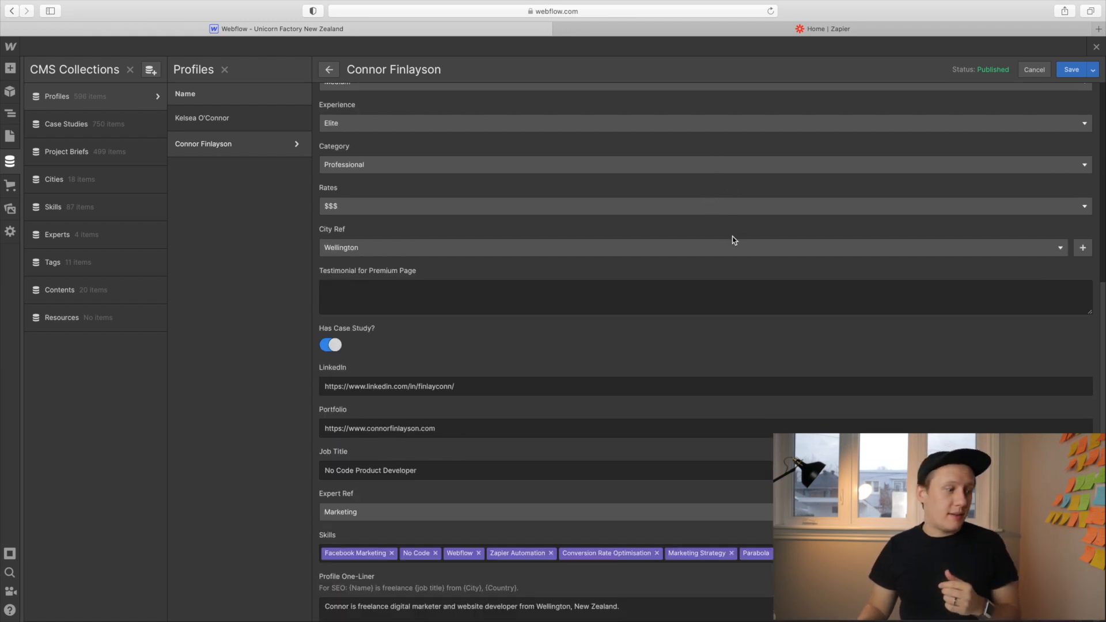
scroll(down, 3)
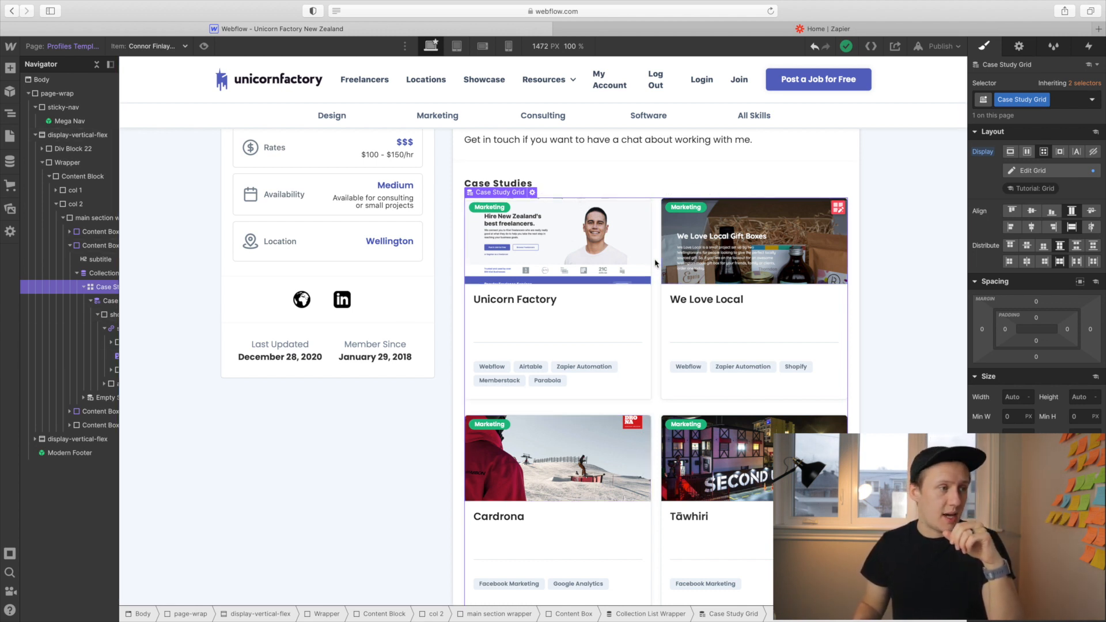
mouse_move(1020, 47)
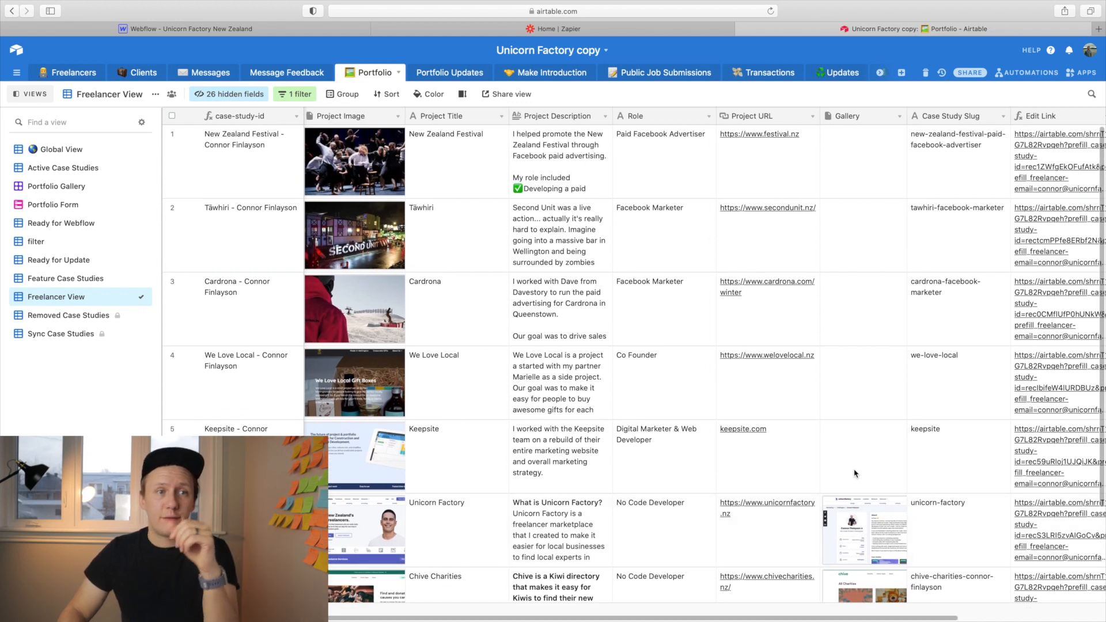
Step: Switch to the Airtable tab showing the Portfolio table's Freelancer View
click(552, 28)
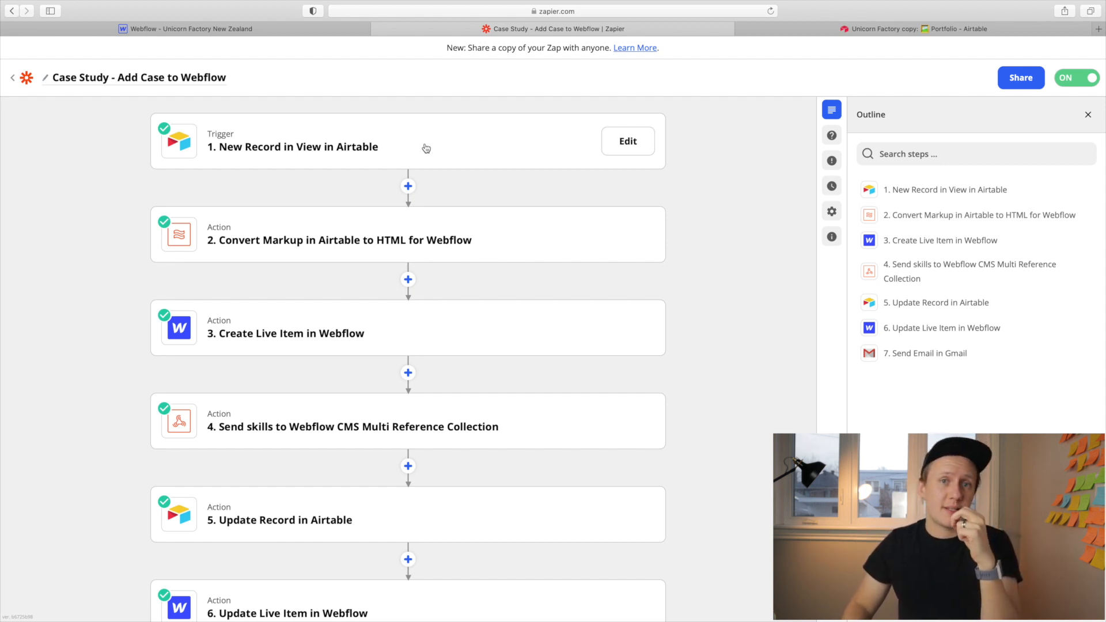
mouse_move(374, 245)
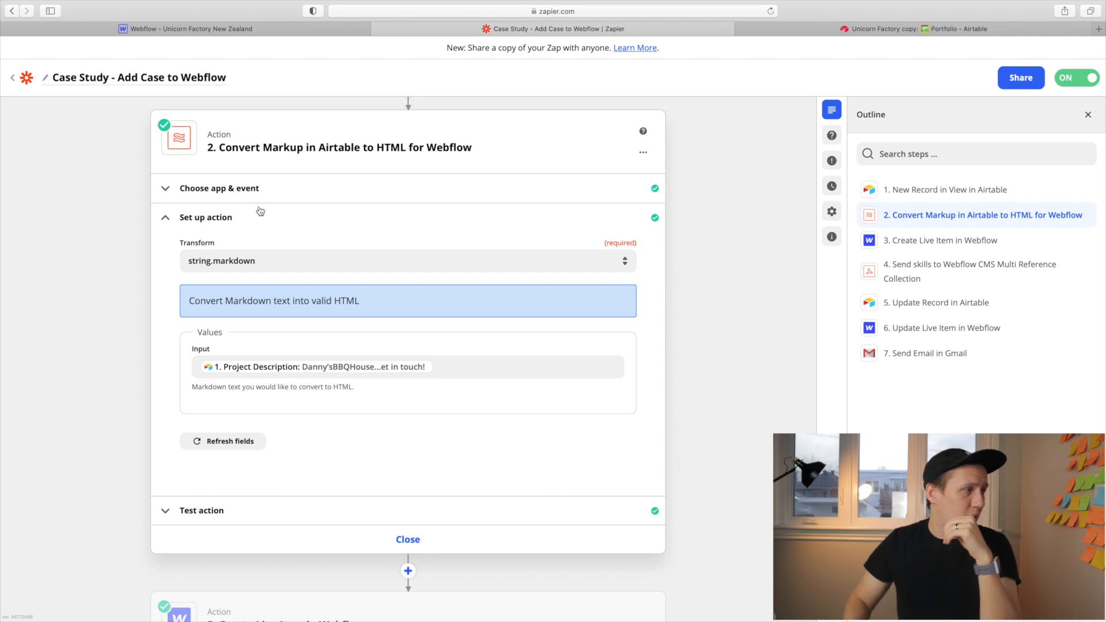
Step: Expand step 2's app and event: Formatter by Zapier with a Text event
click(219, 187)
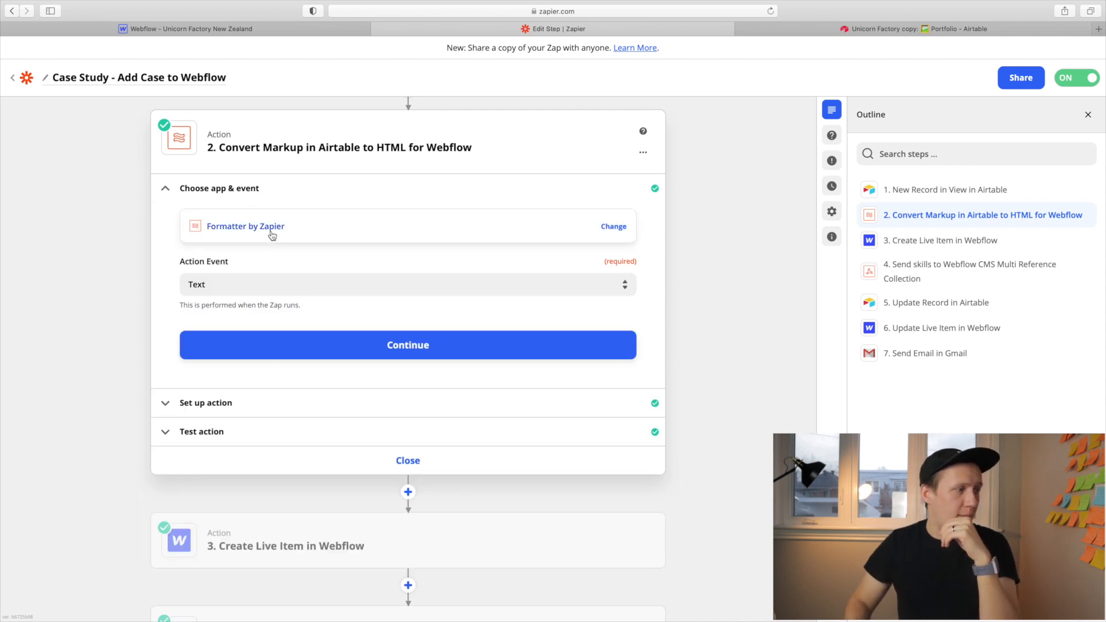
scroll(down, 3)
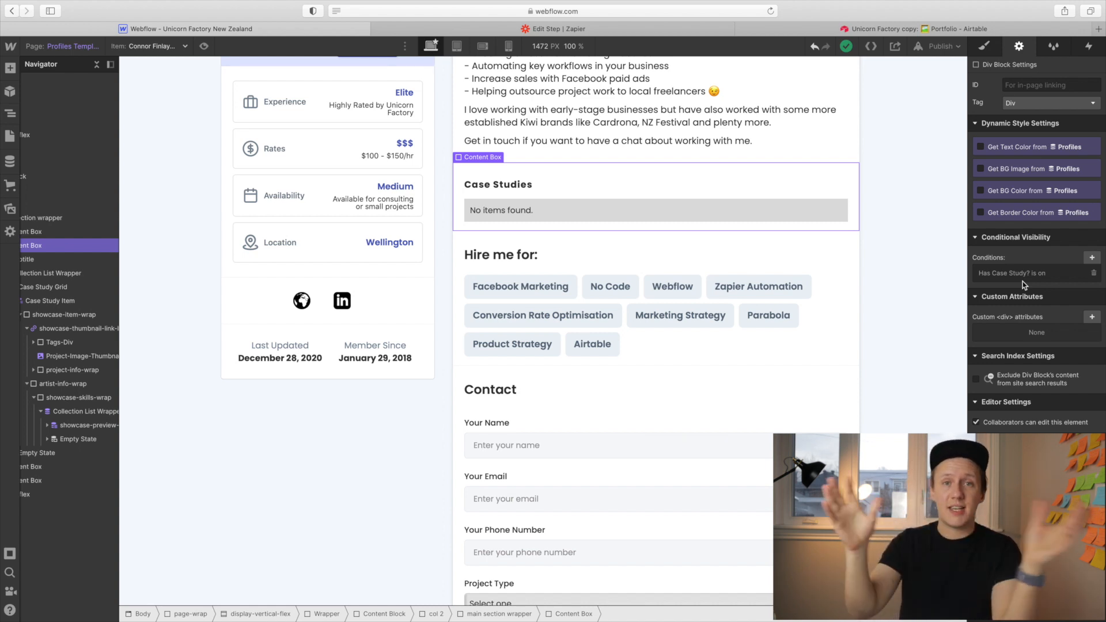
Step: Switch to the Webflow Designer tab with the Case Studies box's 'Has Case Study?' visibility rule
click(553, 28)
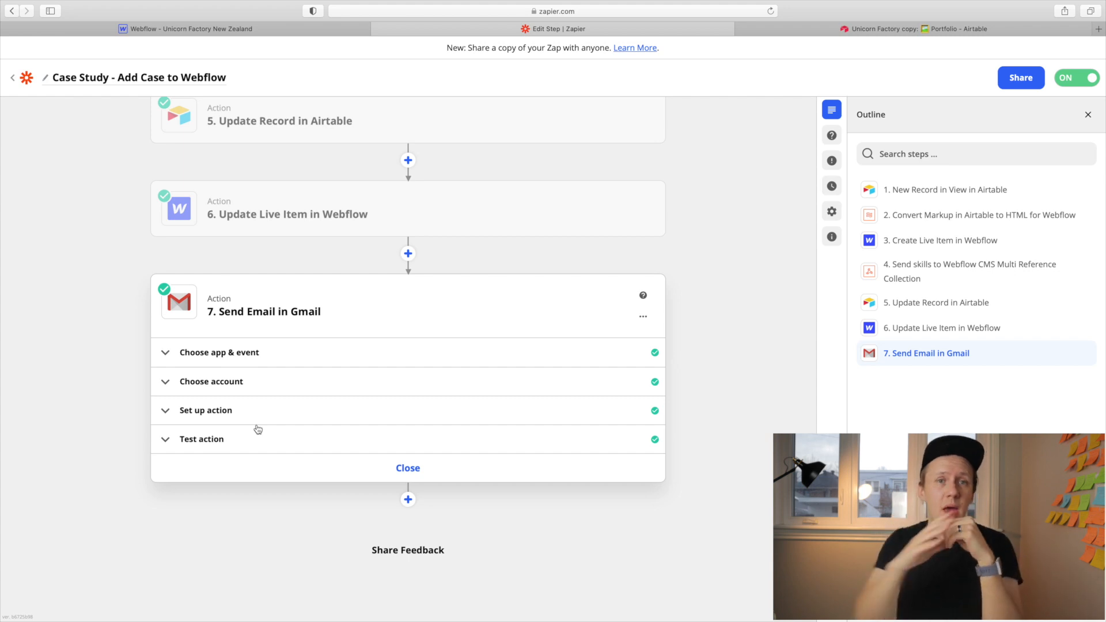
Step: Expand step 7 'Send Email in Gmail', the zap's final step
click(408, 467)
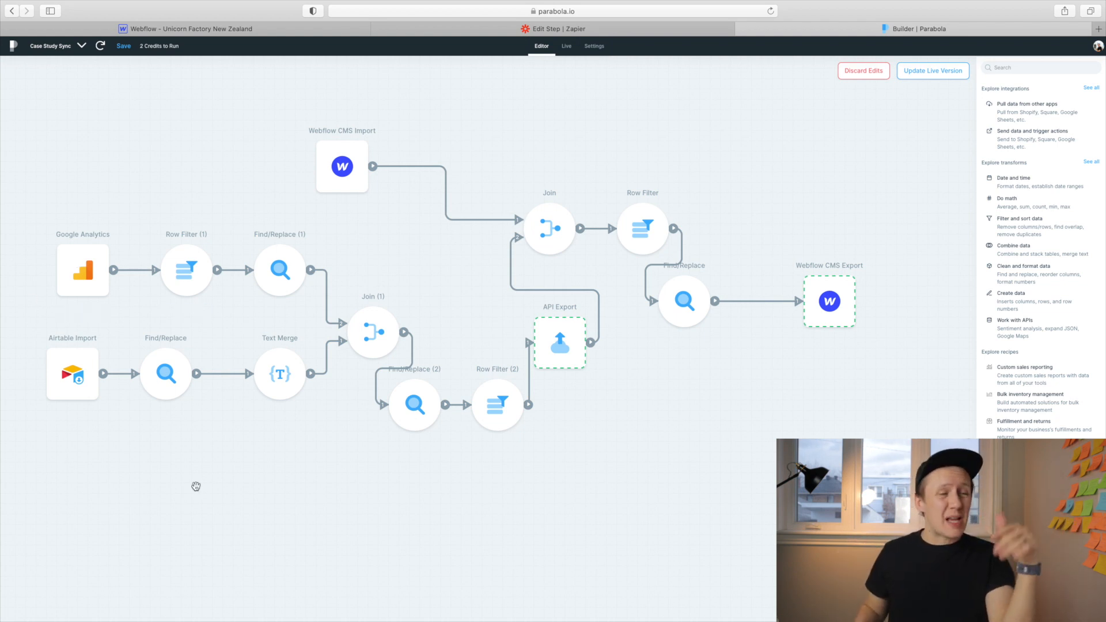
mouse_move(396, 169)
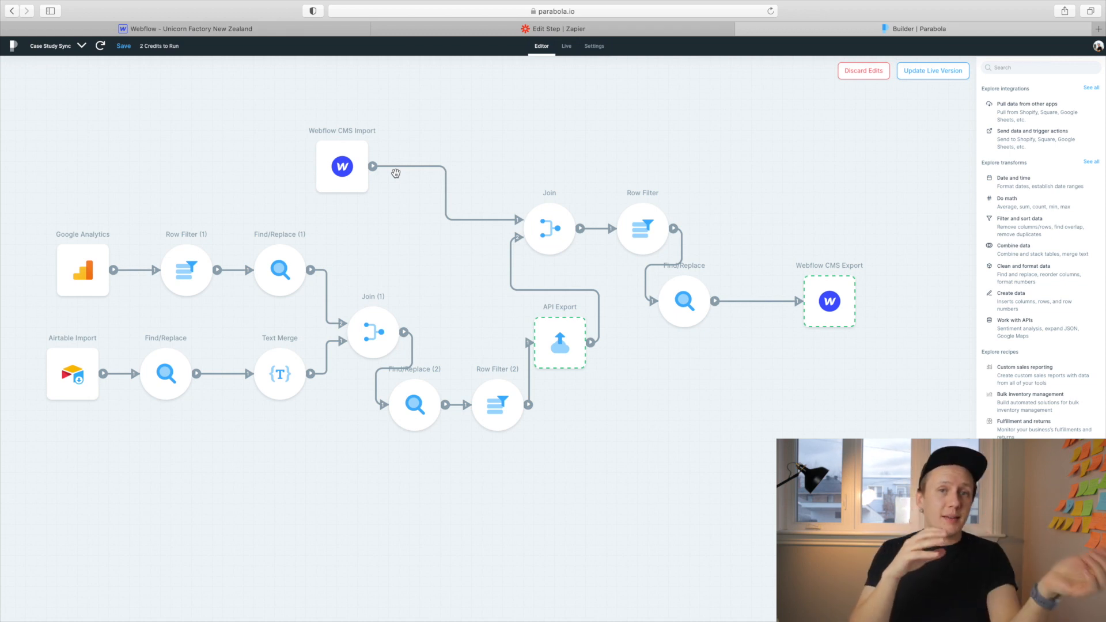
mouse_move(439, 153)
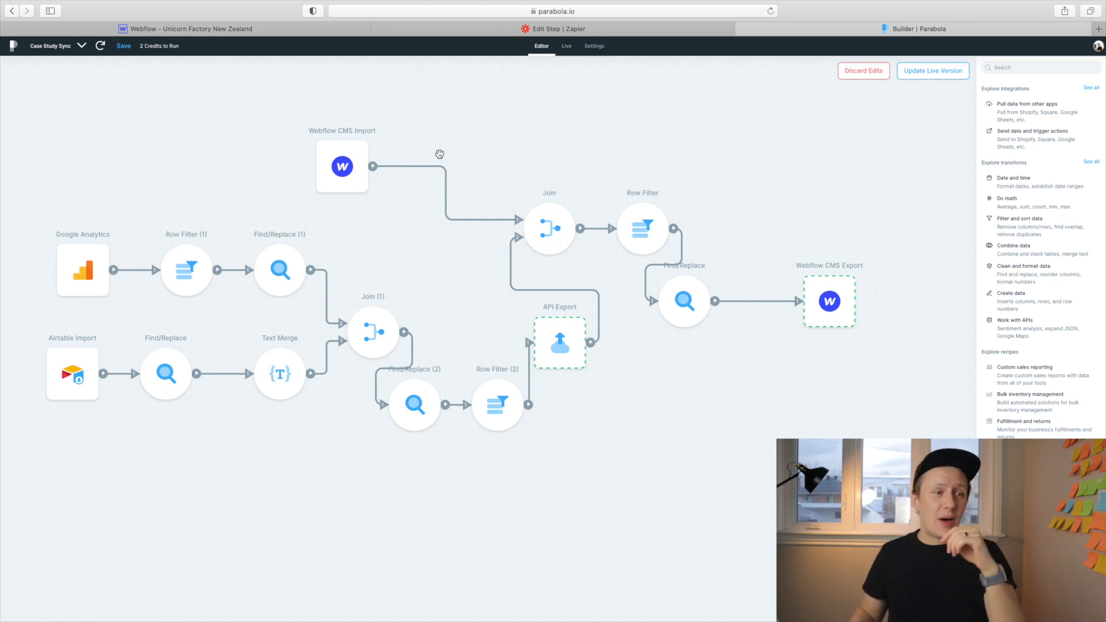
mouse_move(719, 236)
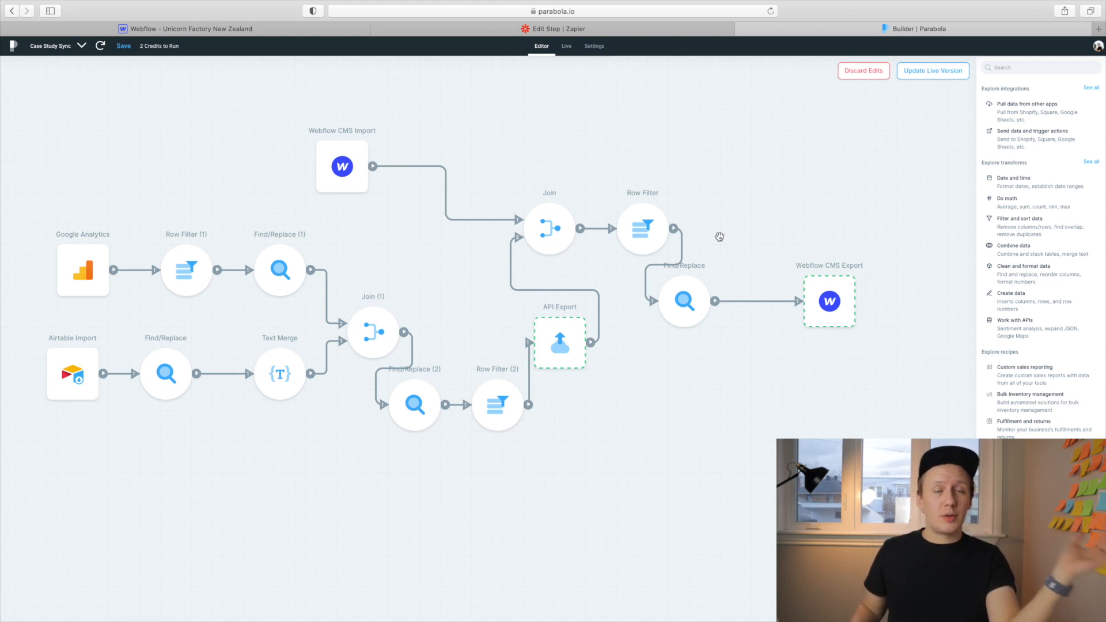
Step: Select the Webflow CMS Export step in the Case Study Sync flow
click(829, 300)
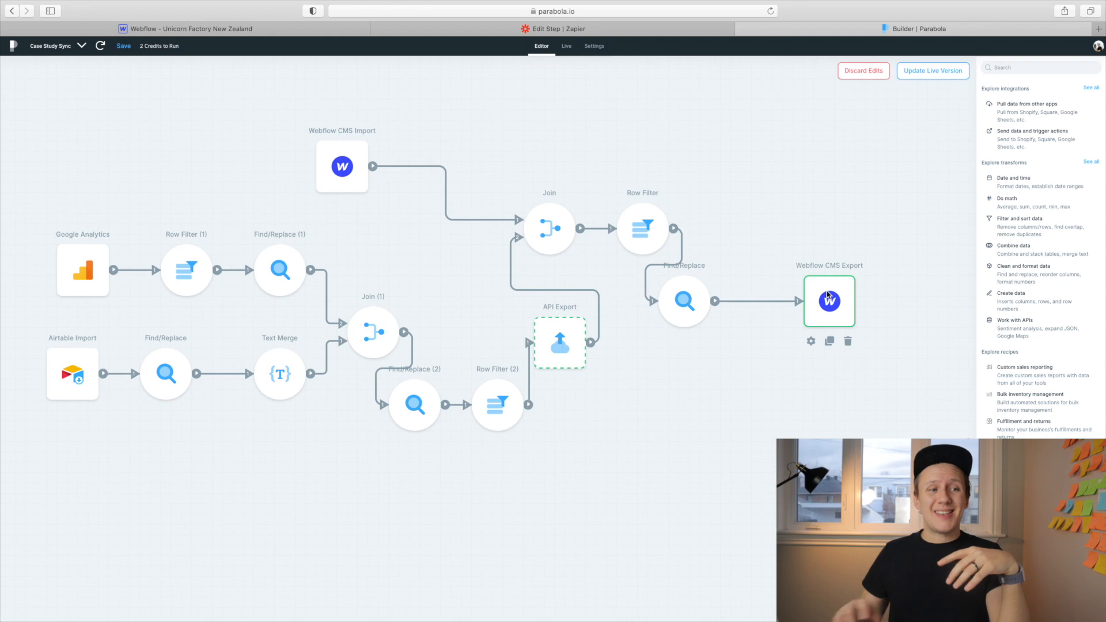
double_click(828, 300)
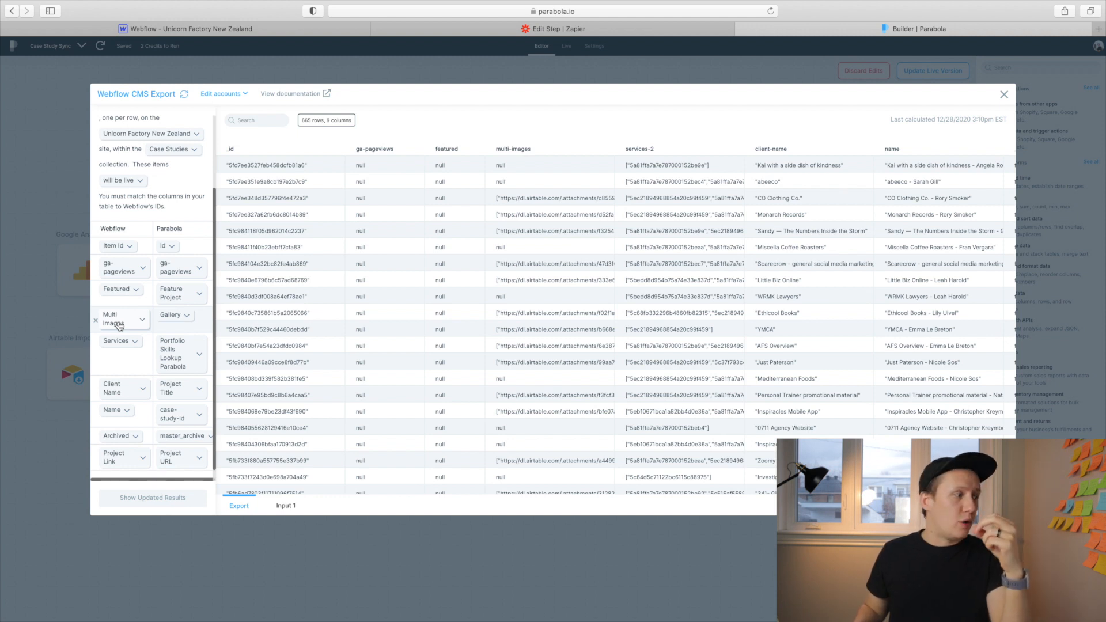
mouse_move(179, 321)
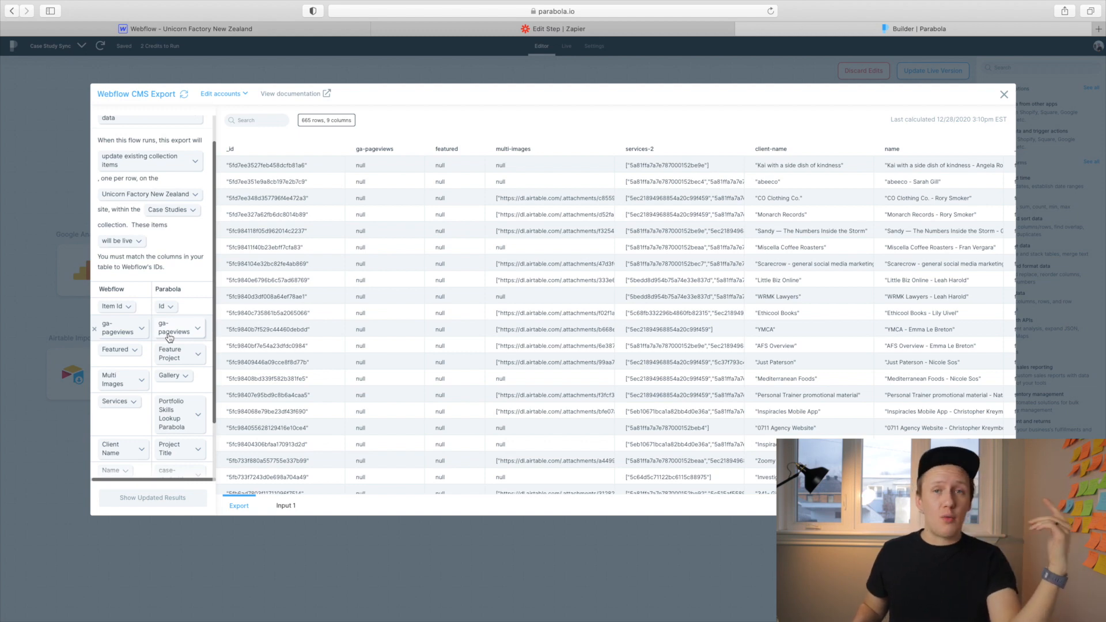
click(1004, 93)
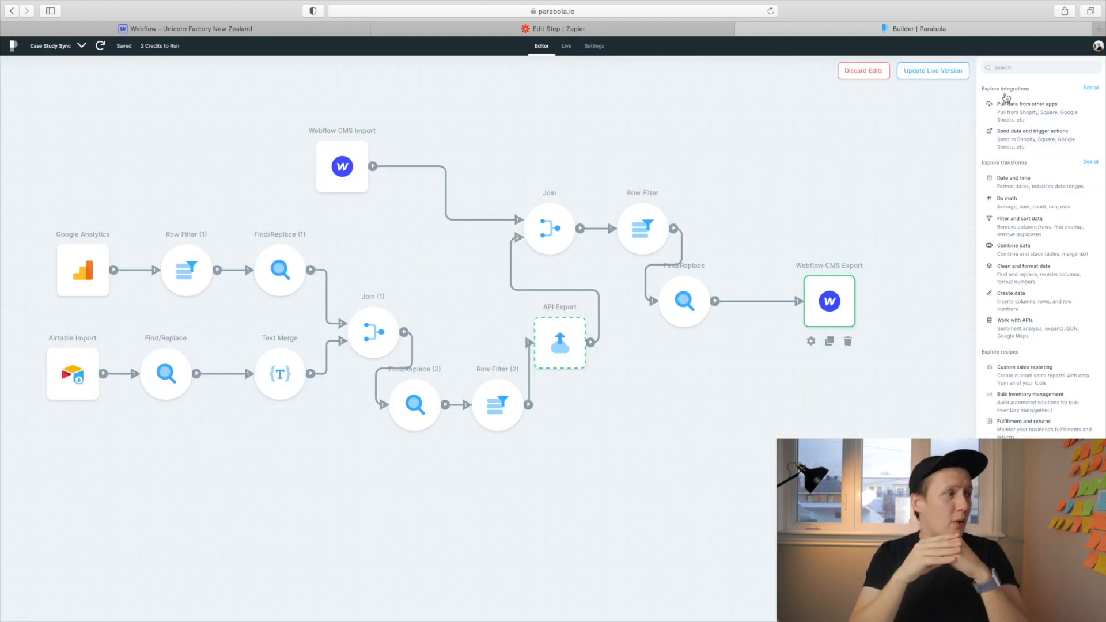